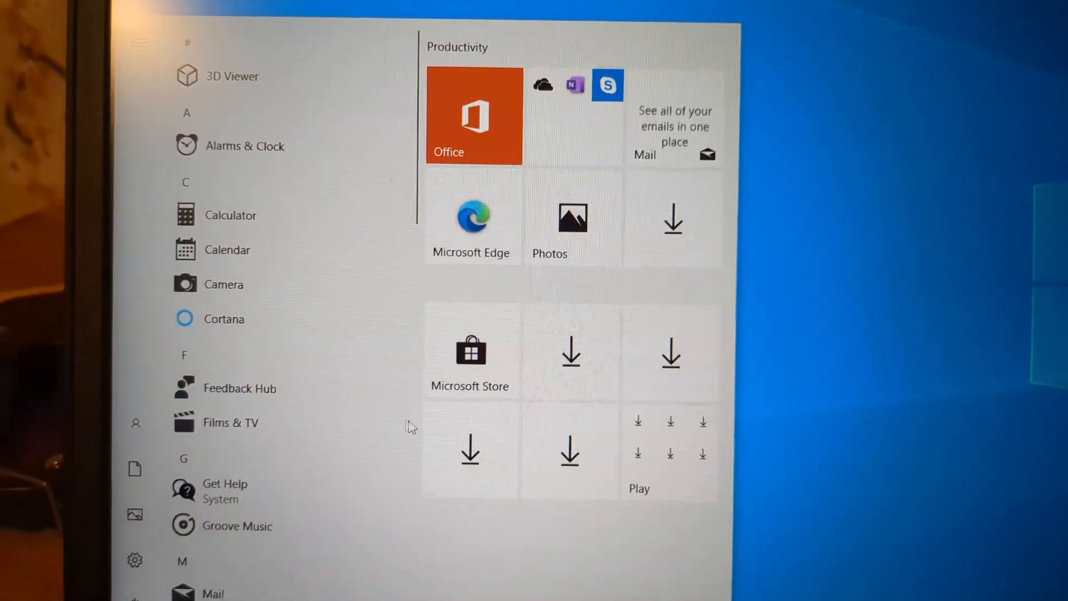
scroll(down, 3)
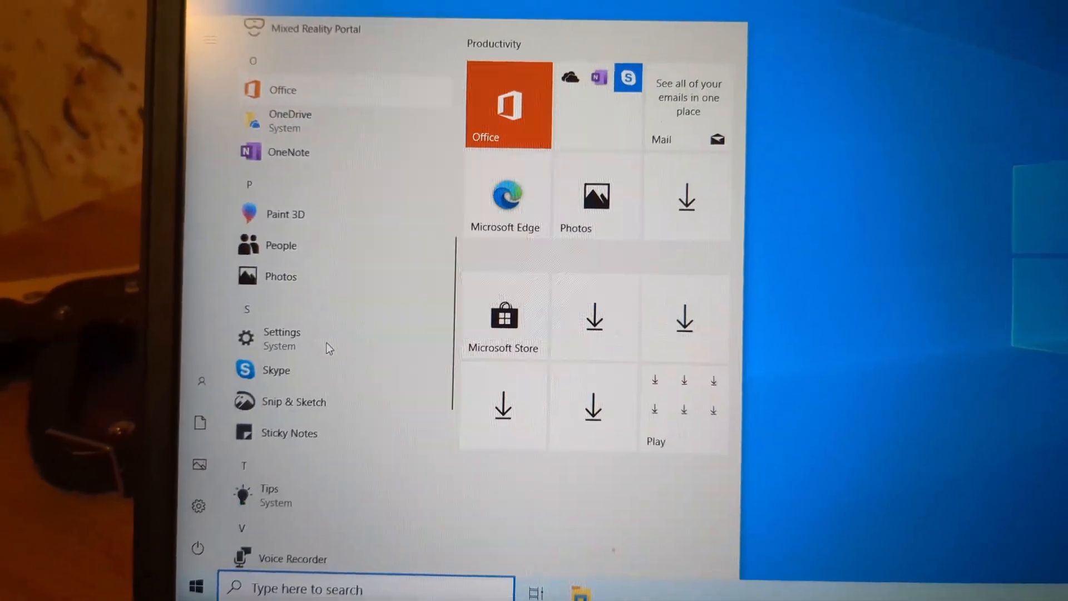
scroll(down, 3)
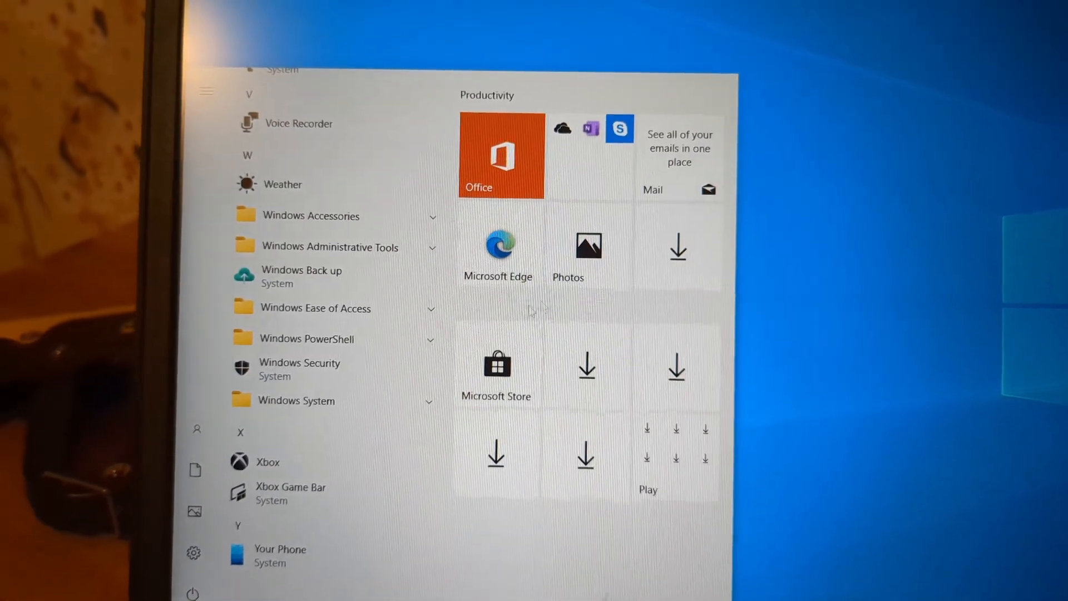